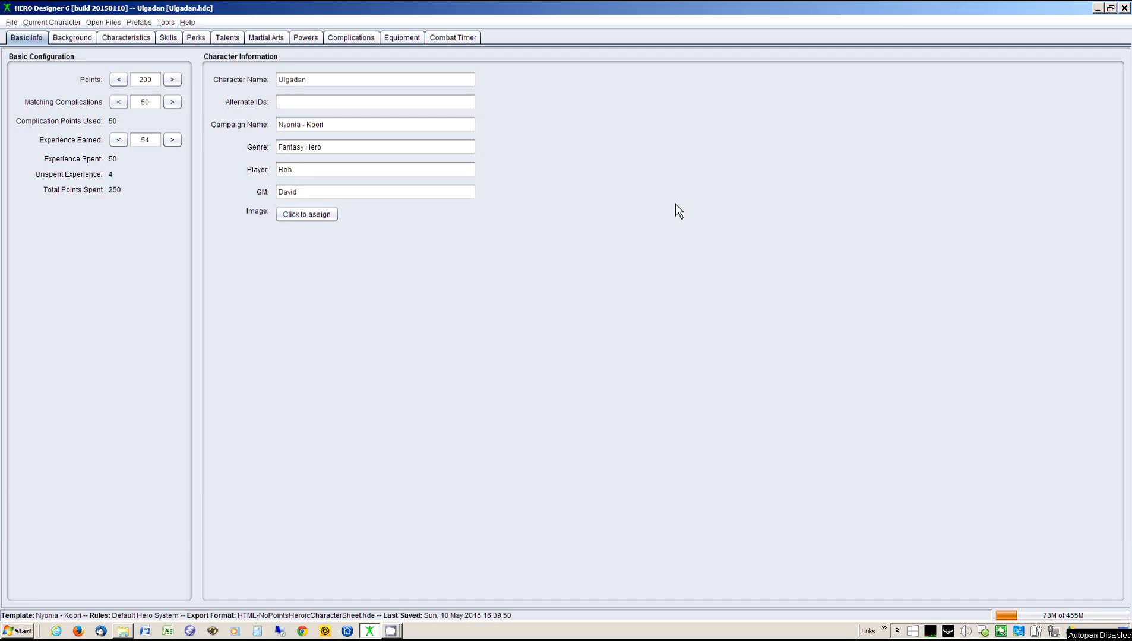
mouse_move(679, 221)
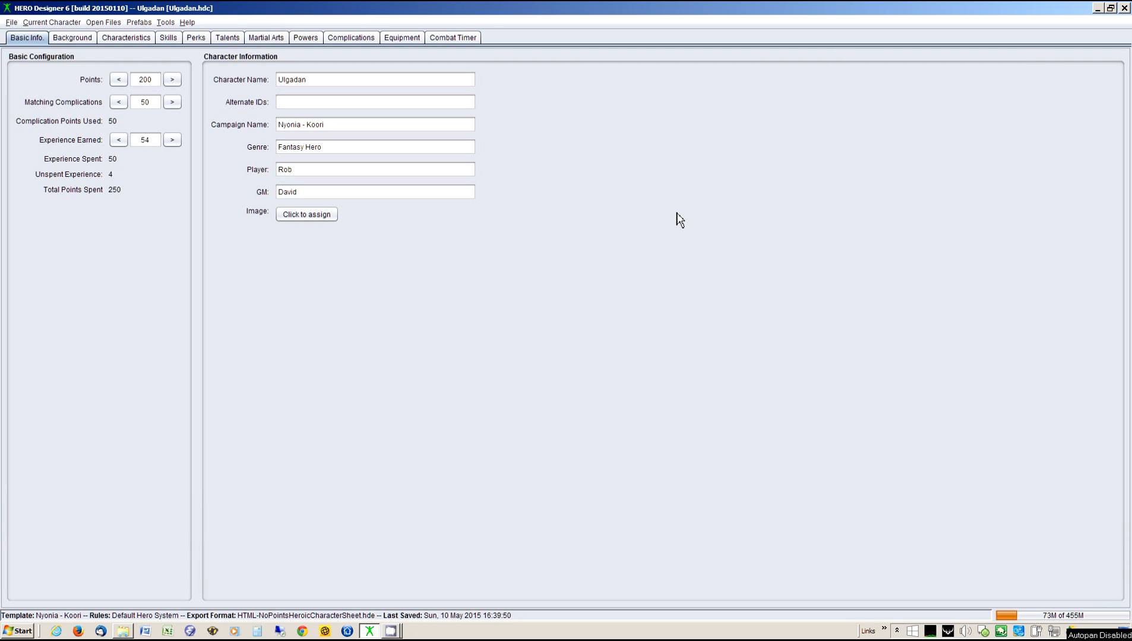
mouse_move(678, 207)
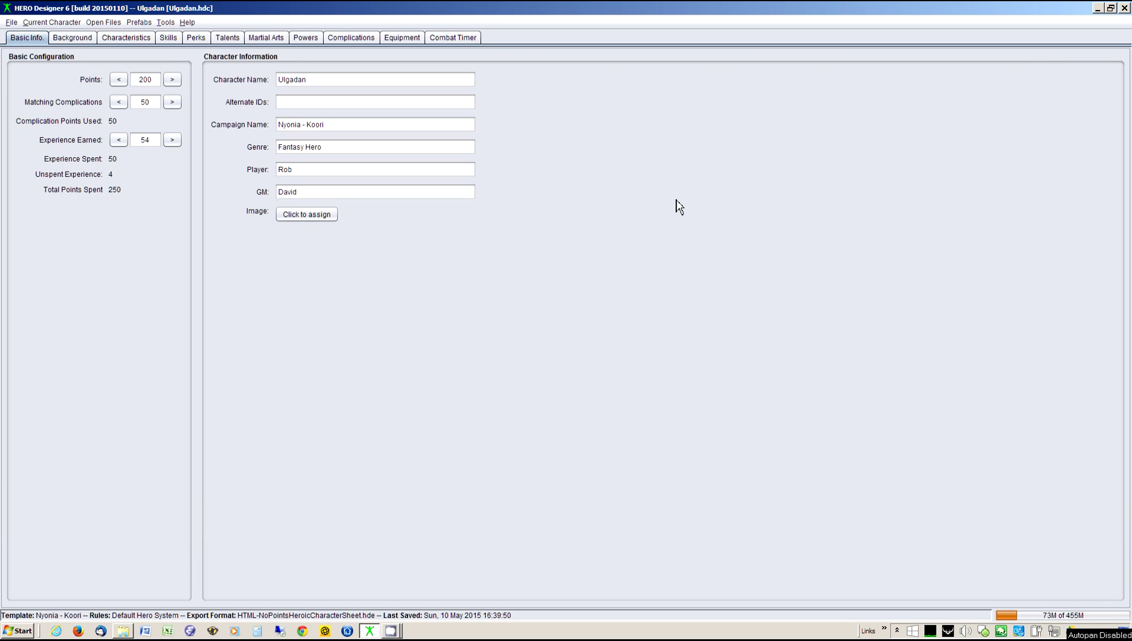
mouse_move(547, 198)
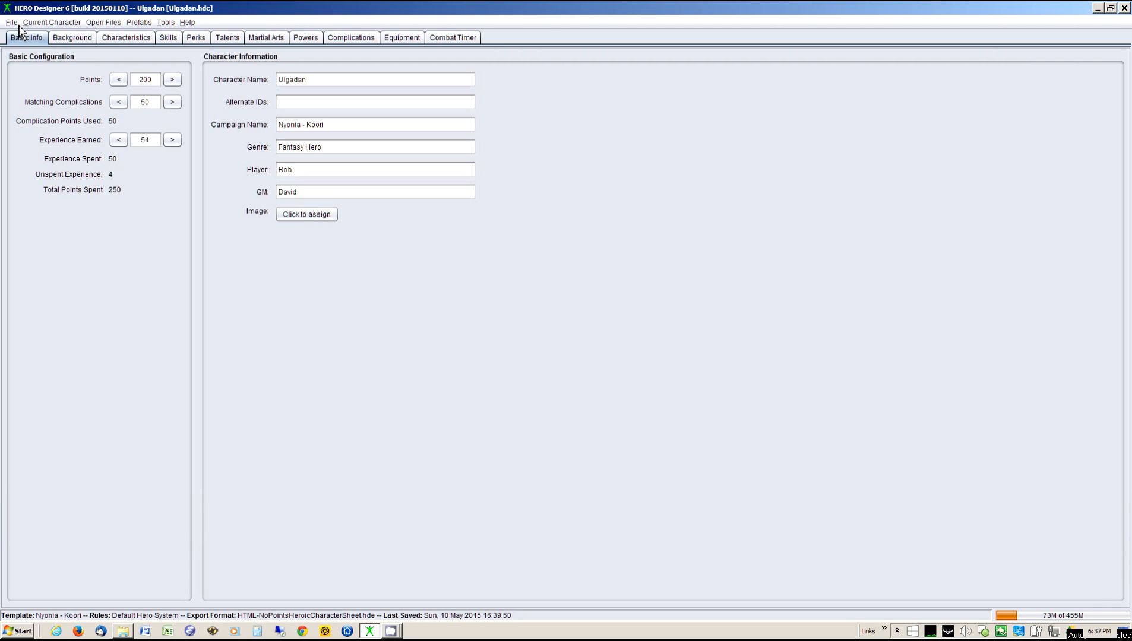
- Start a combat record export and reposition the Character Selection dialog for visibility
left_click(9, 23)
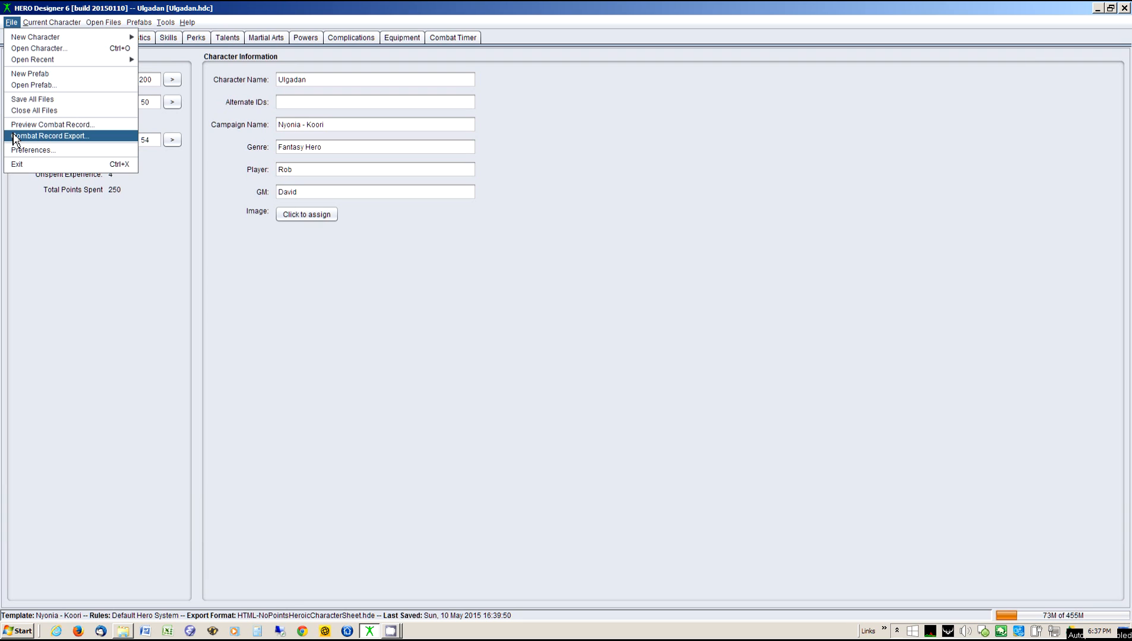
left_click(41, 136)
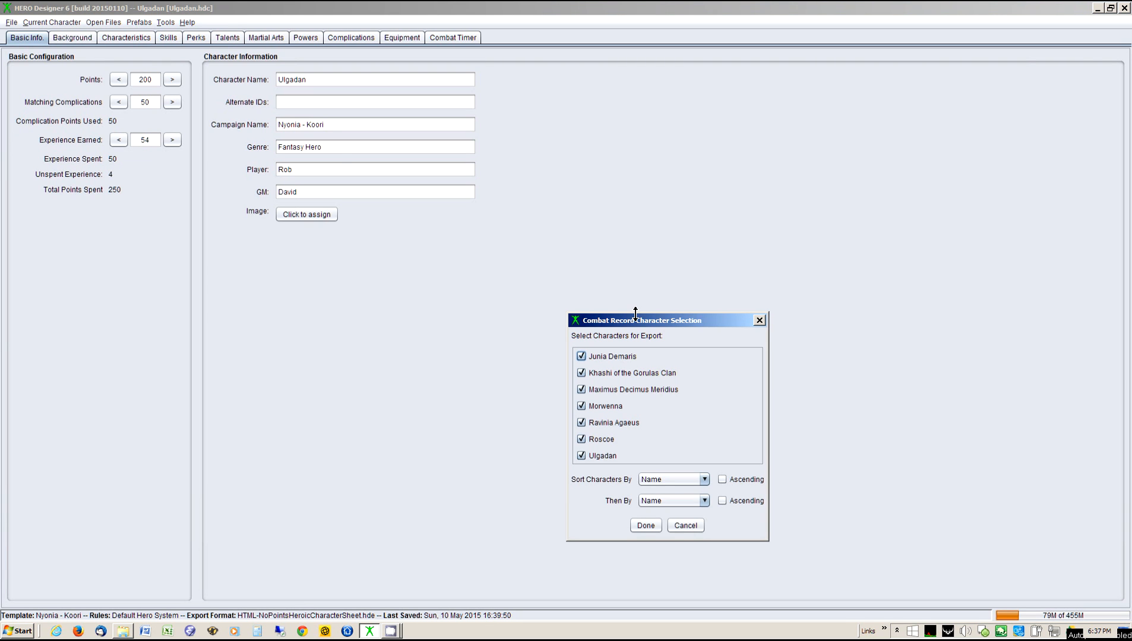
left_click_drag(640, 320, 383, 143)
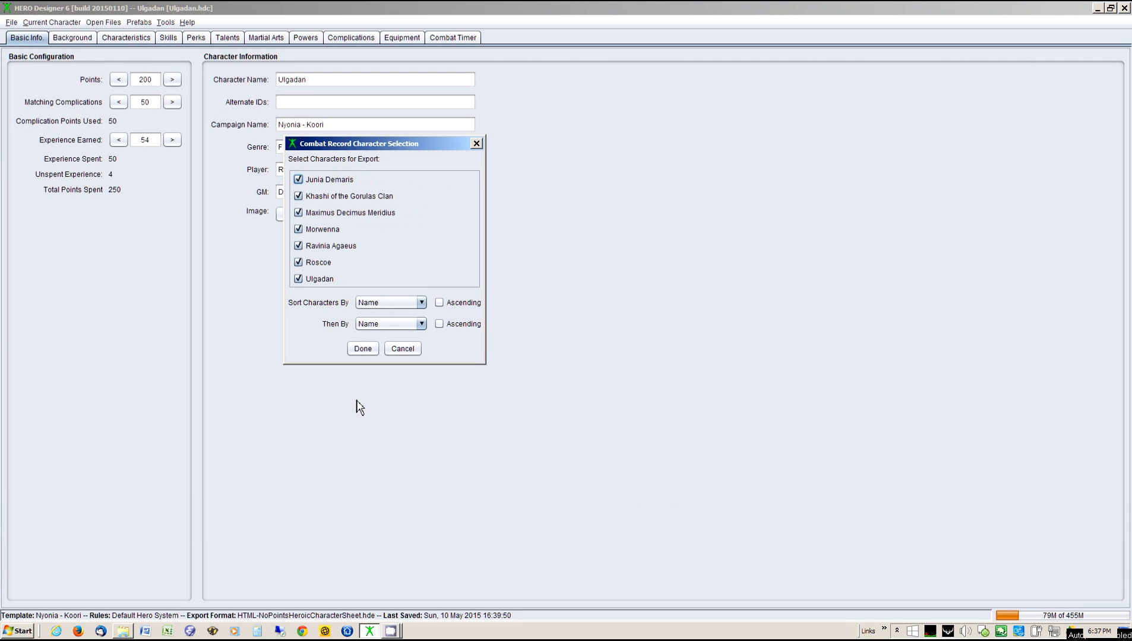
mouse_move(354, 311)
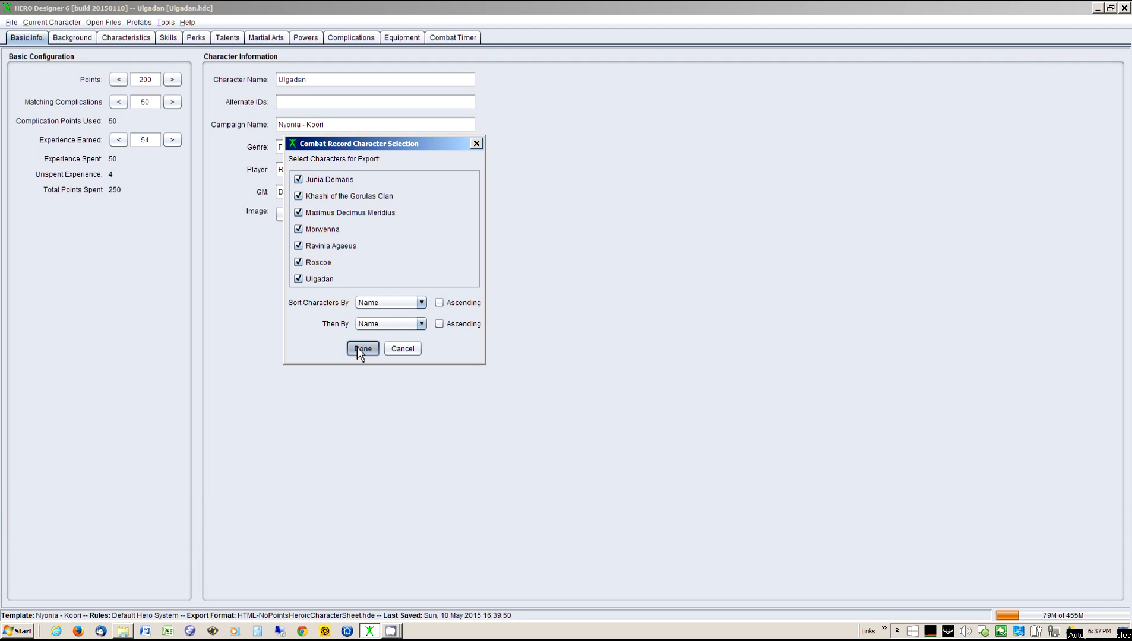
- Confirm all seven characters and select the 6th Edition XML template from Hero Combat Manager > export
left_click(362, 349)
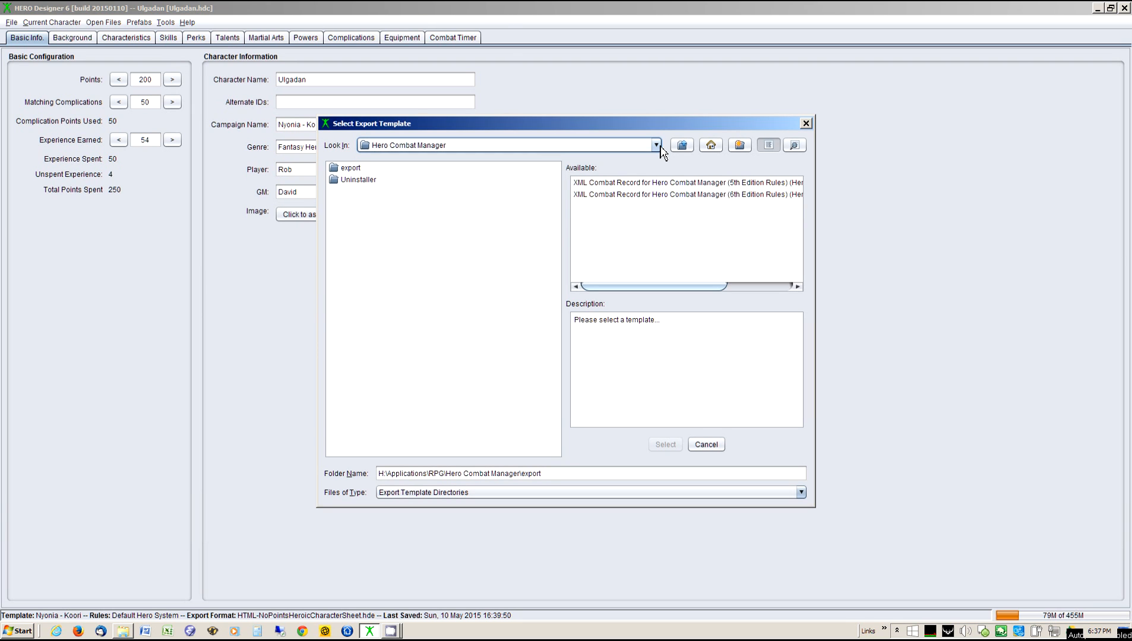
left_click(655, 145)
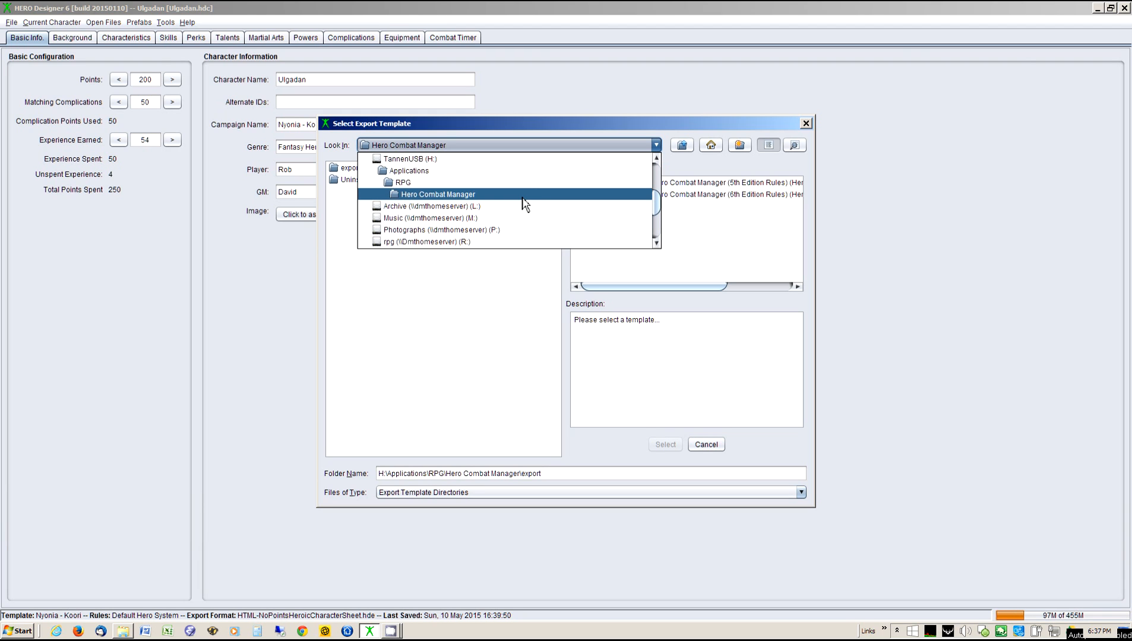
left_click(438, 195)
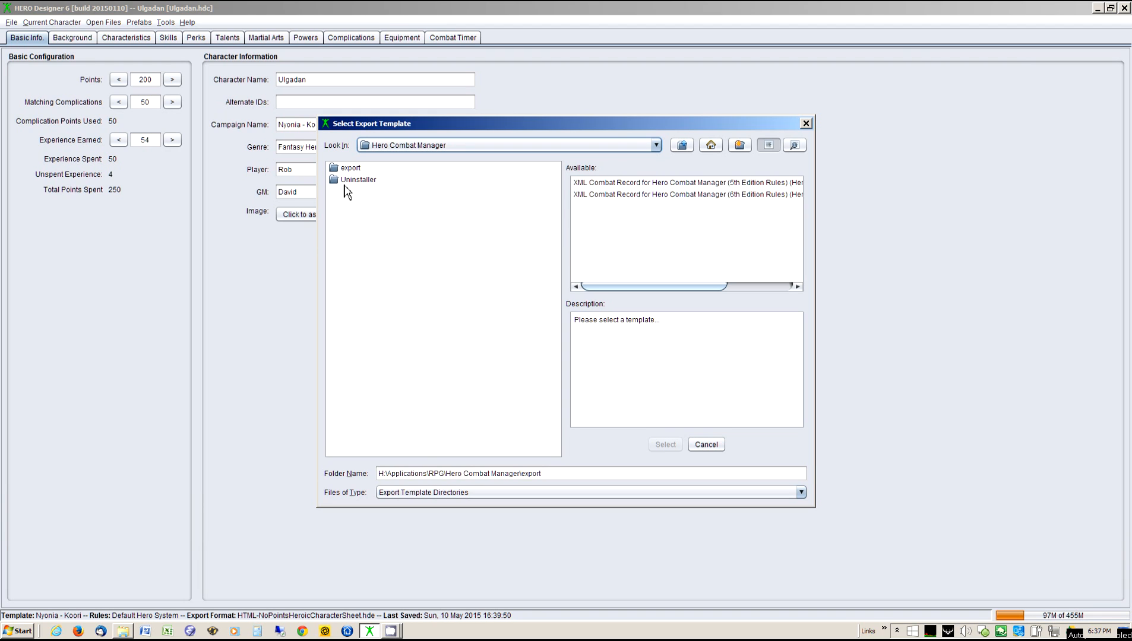
double_click(352, 168)
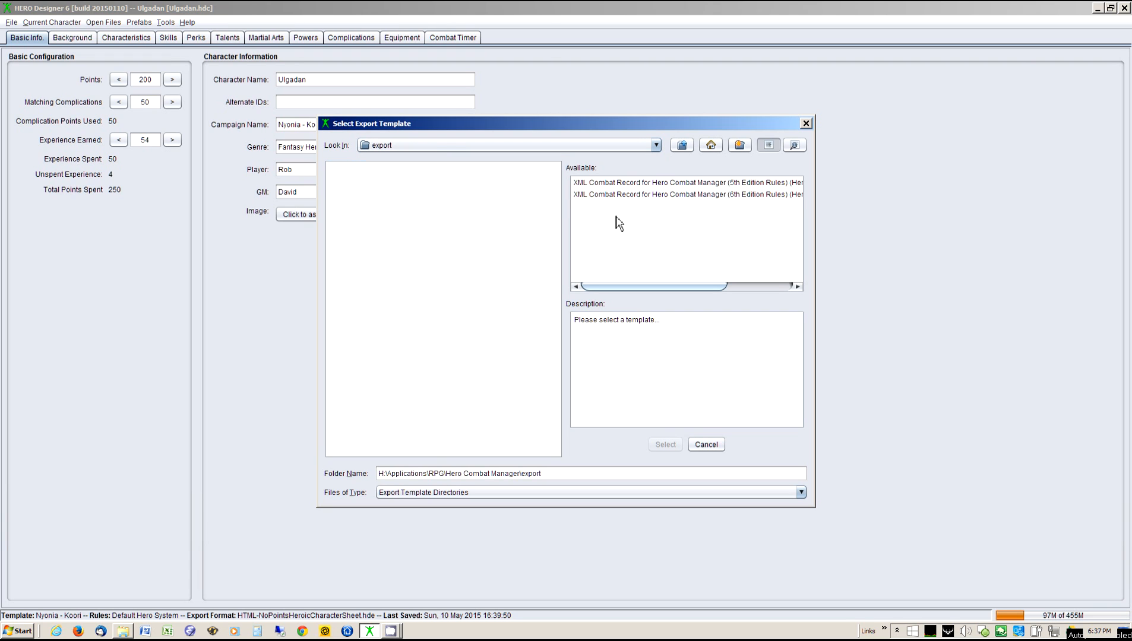
left_click(682, 197)
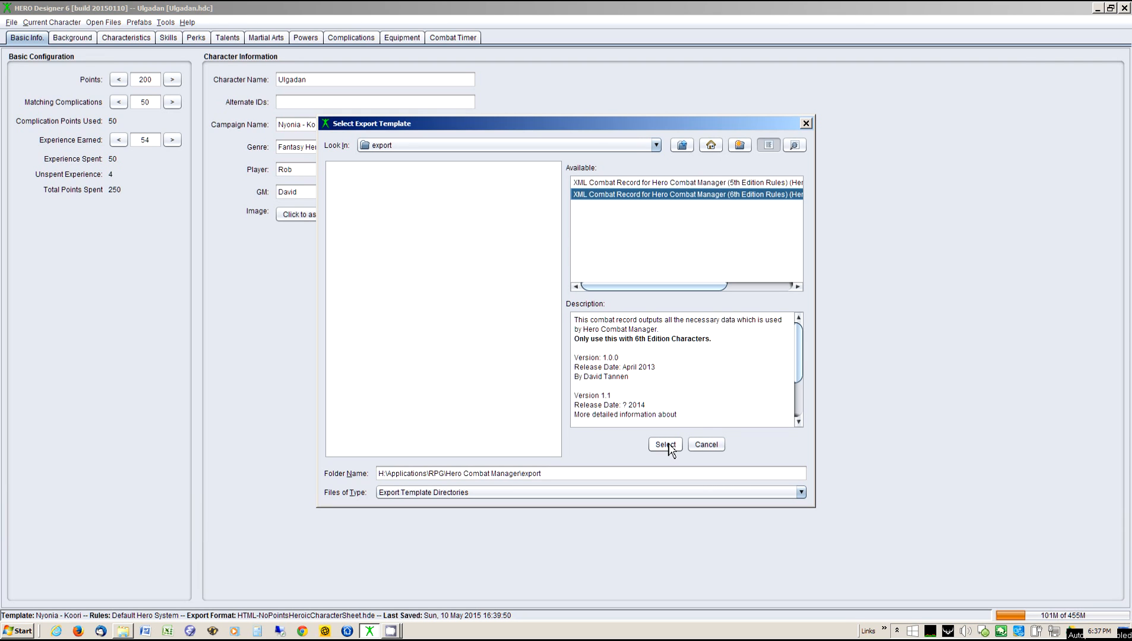
left_click(666, 444)
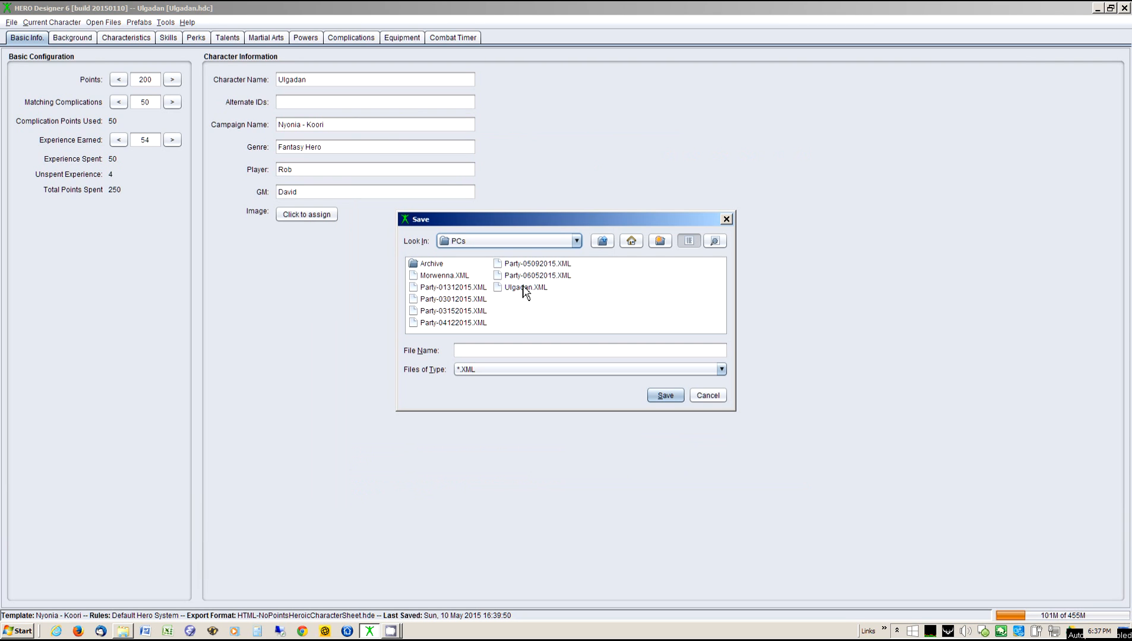
- Save the party combat records over the existing Party-06052015.XML file
left_click(534, 275)
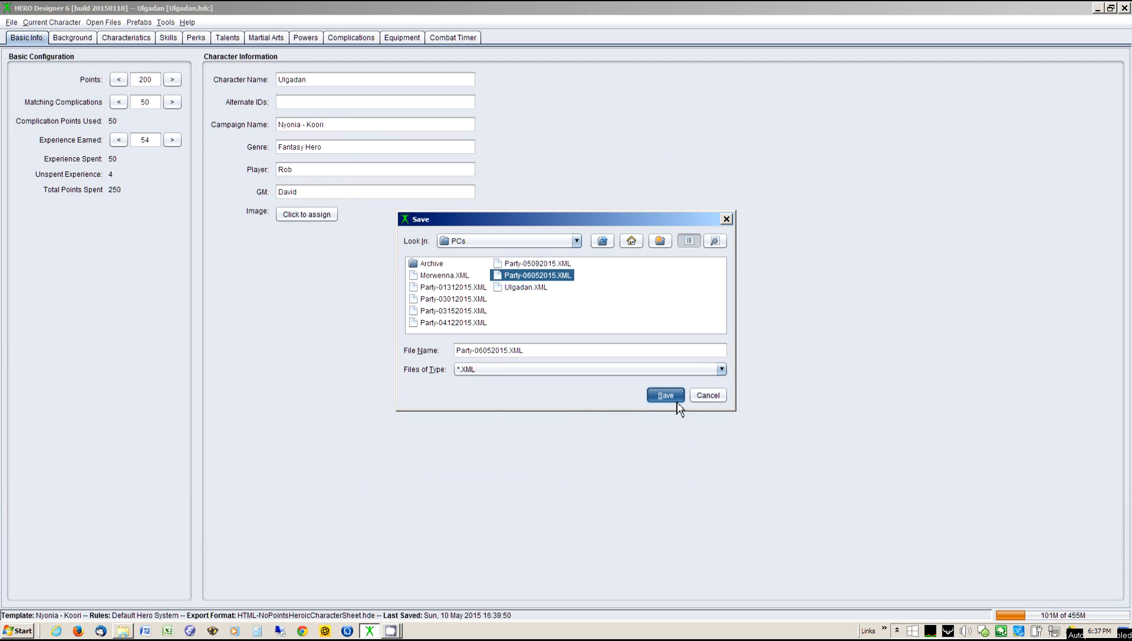
left_click(665, 395)
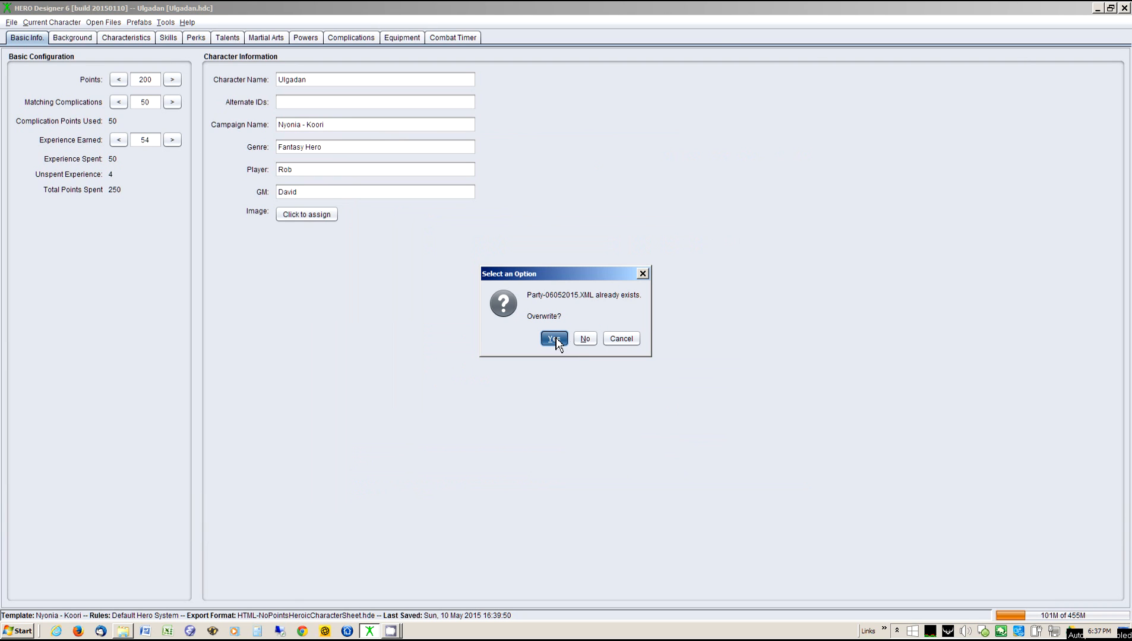
left_click(553, 339)
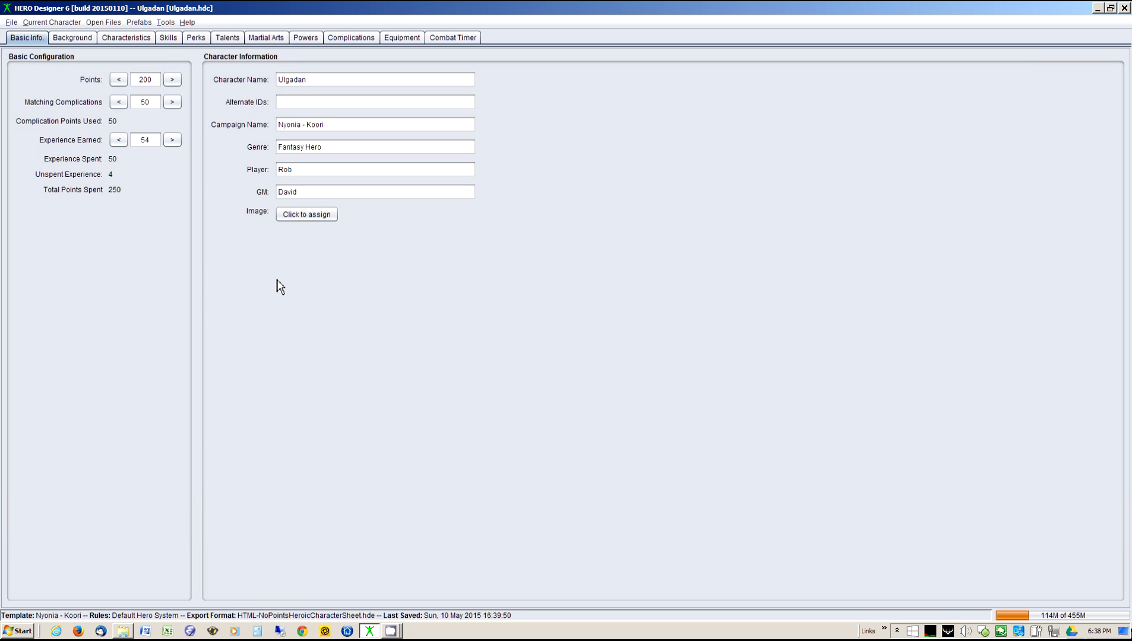
- Open Standard Gargun - Warrior.hdc from the recent files list
left_click(8, 24)
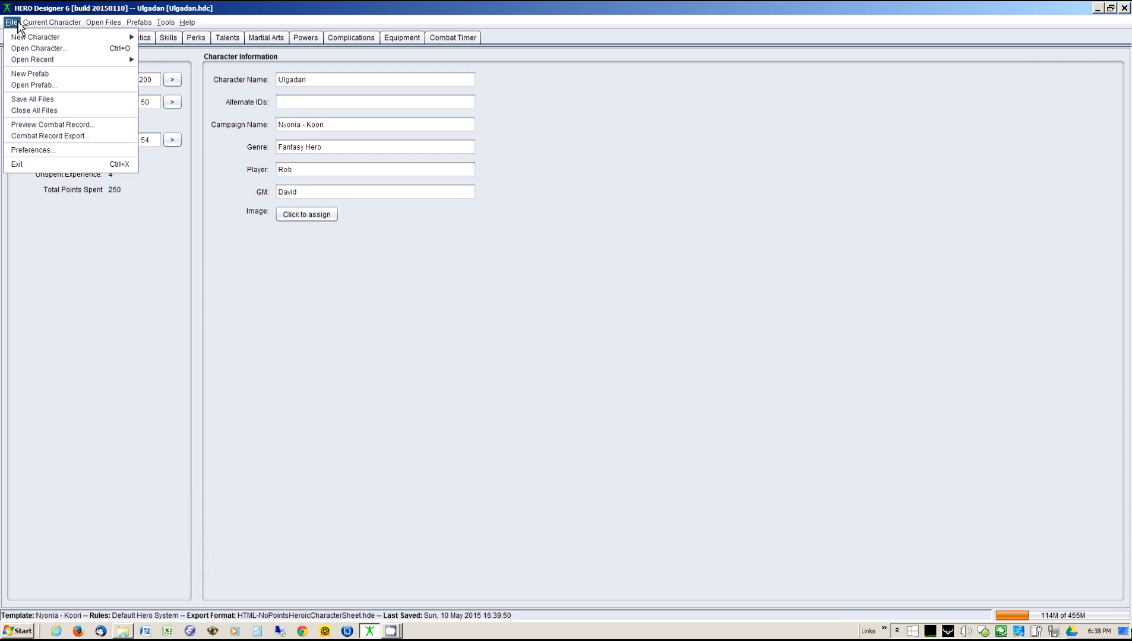
mouse_move(53, 135)
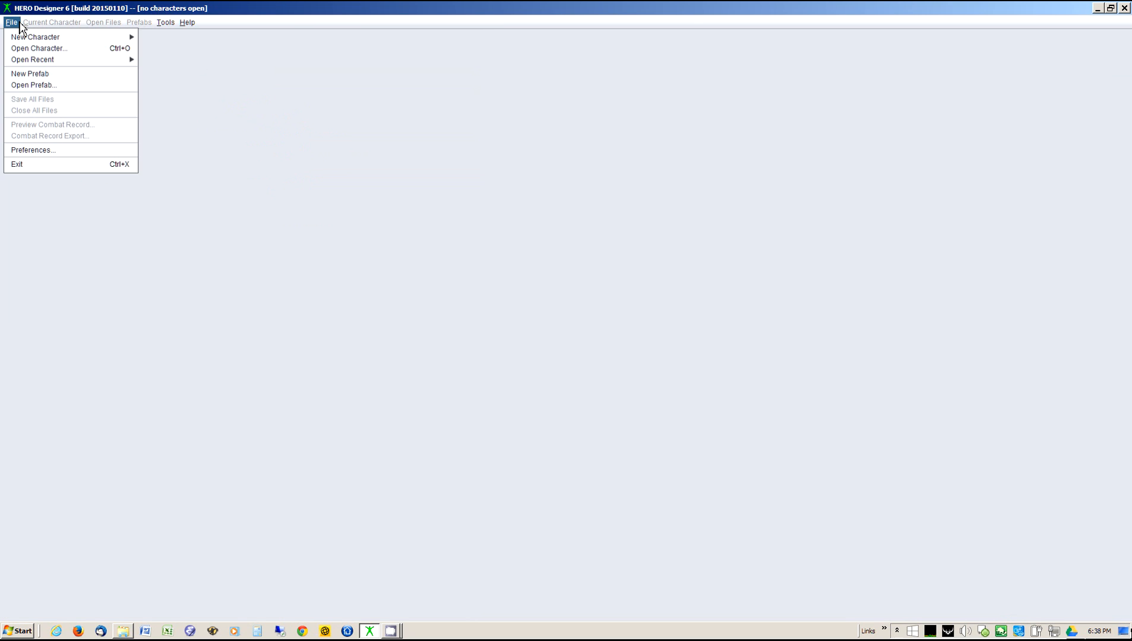
mouse_move(59, 72)
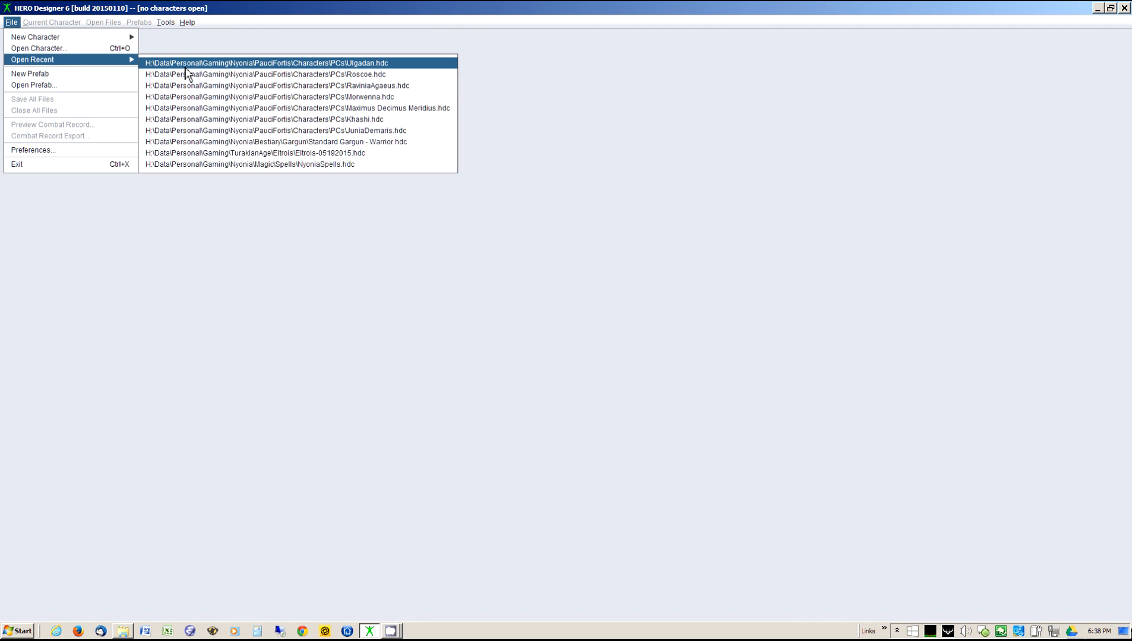
mouse_move(229, 146)
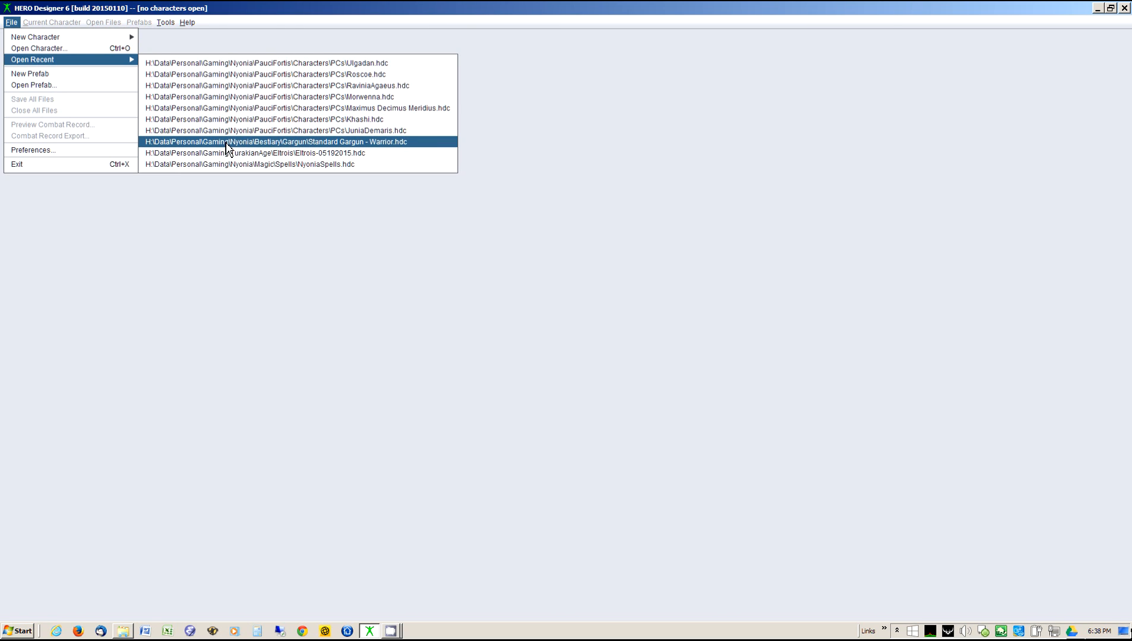
left_click(297, 141)
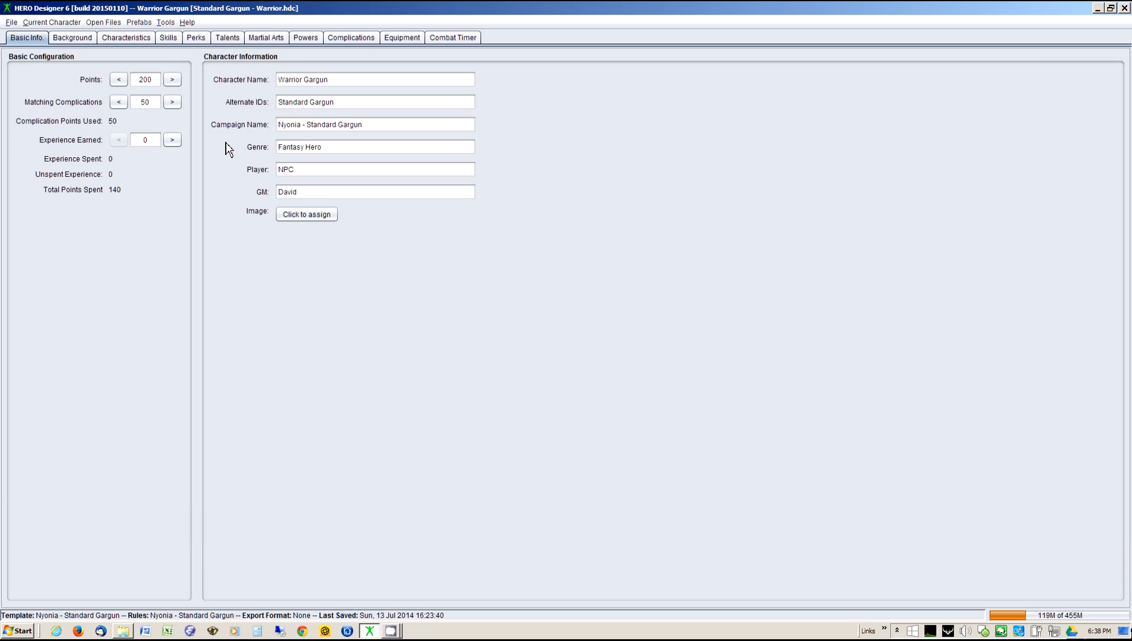
mouse_move(233, 133)
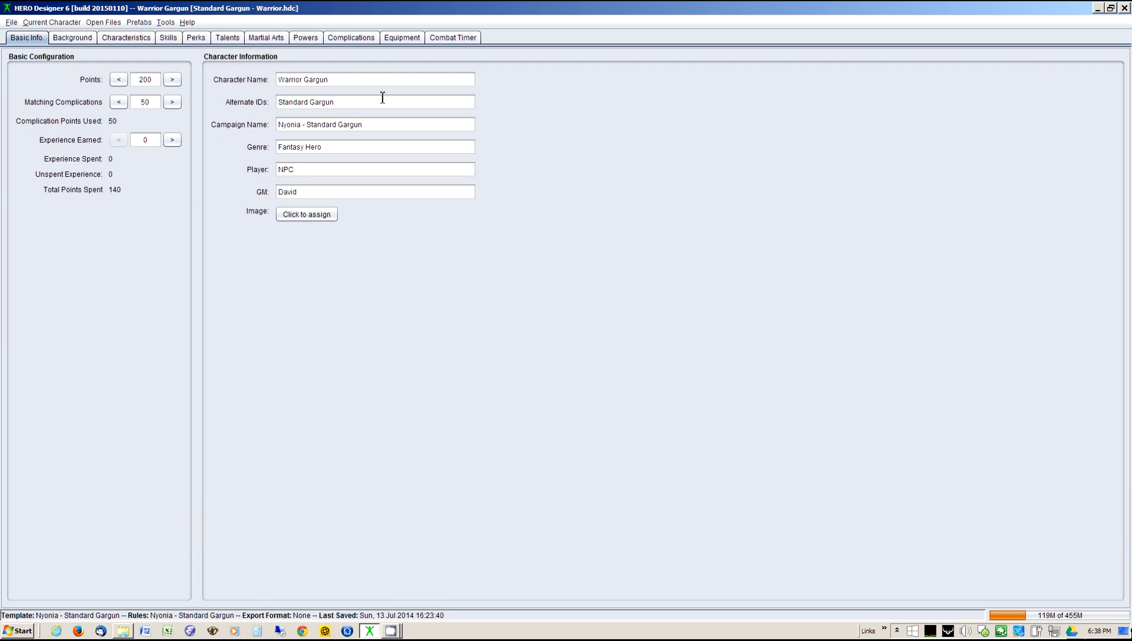
- Export Warrior Gargun using the XML Combat Record (6th Edition Rules) template
left_click(53, 22)
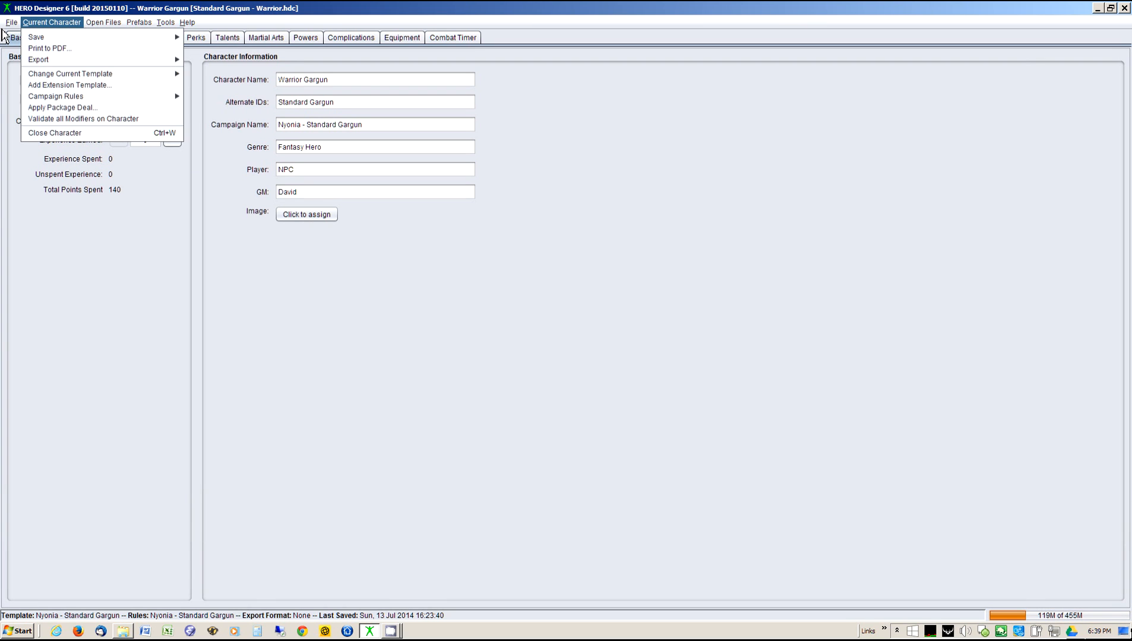
left_click(9, 24)
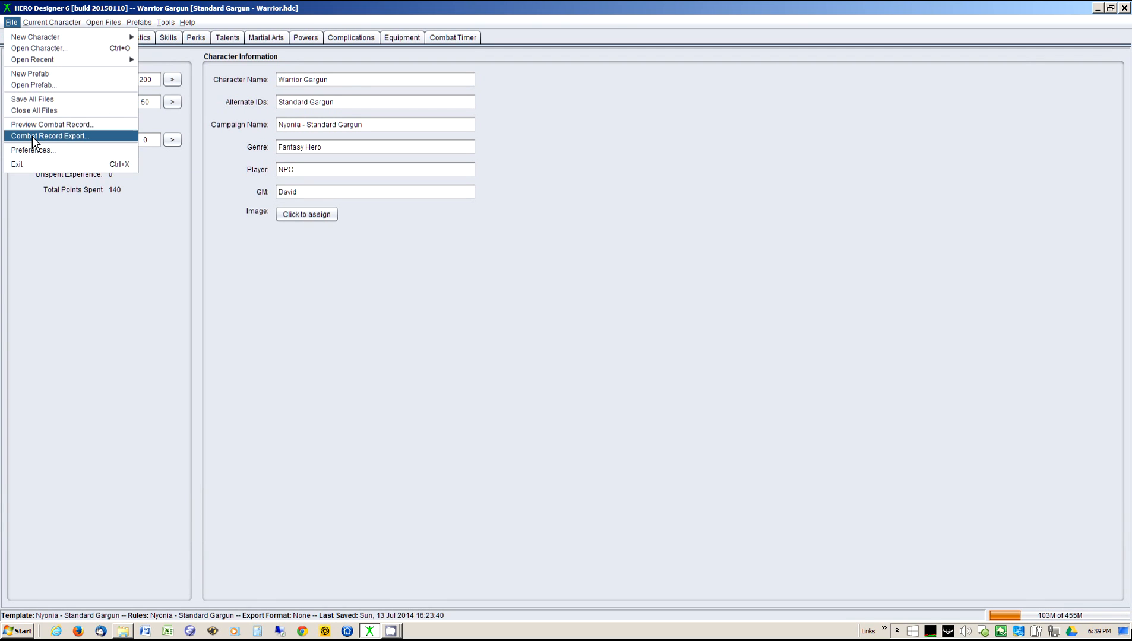
left_click(54, 136)
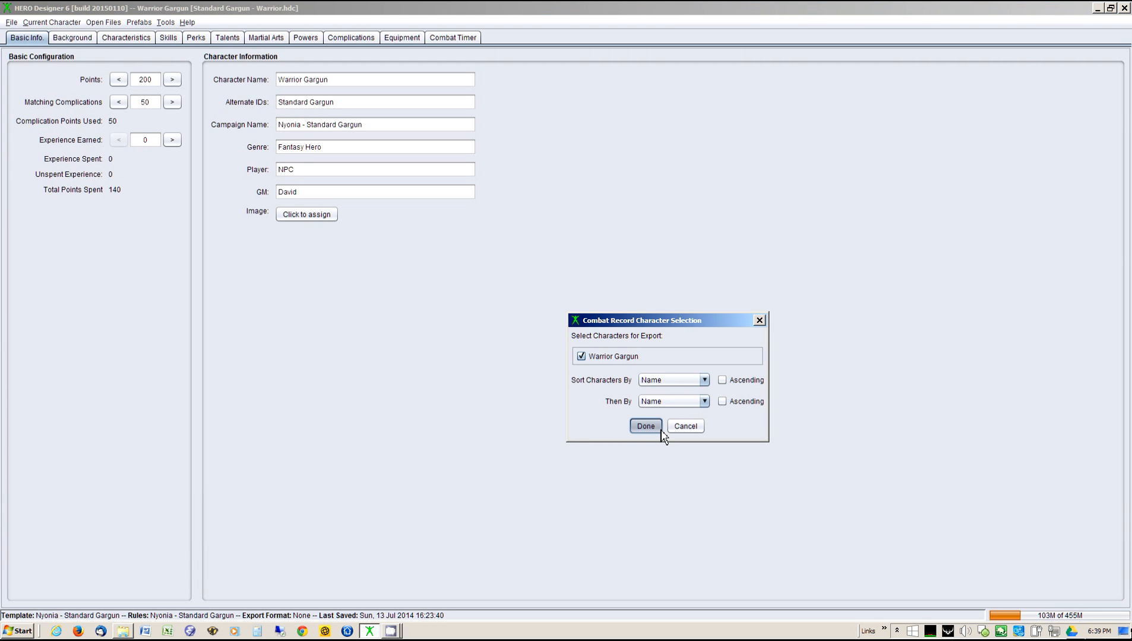
left_click(646, 426)
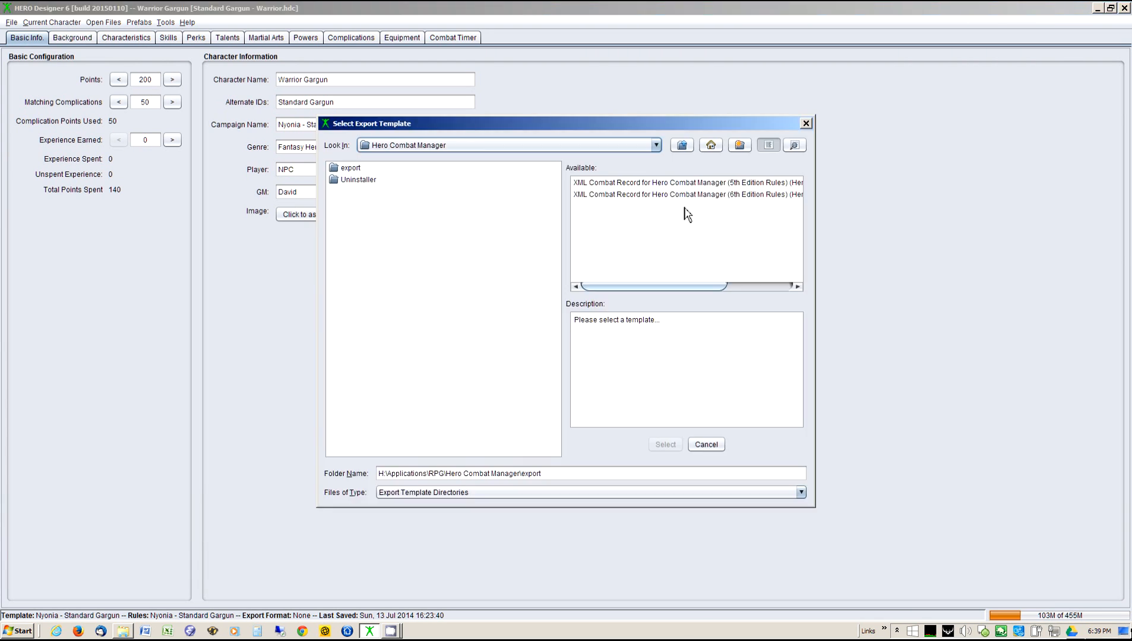
left_click(684, 196)
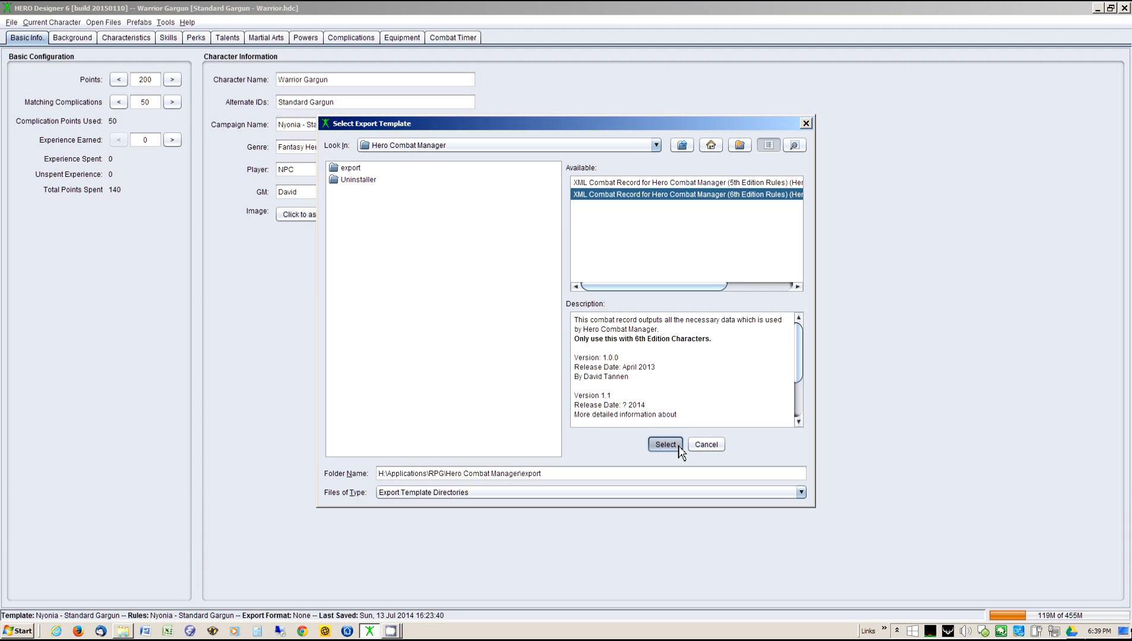
left_click(665, 444)
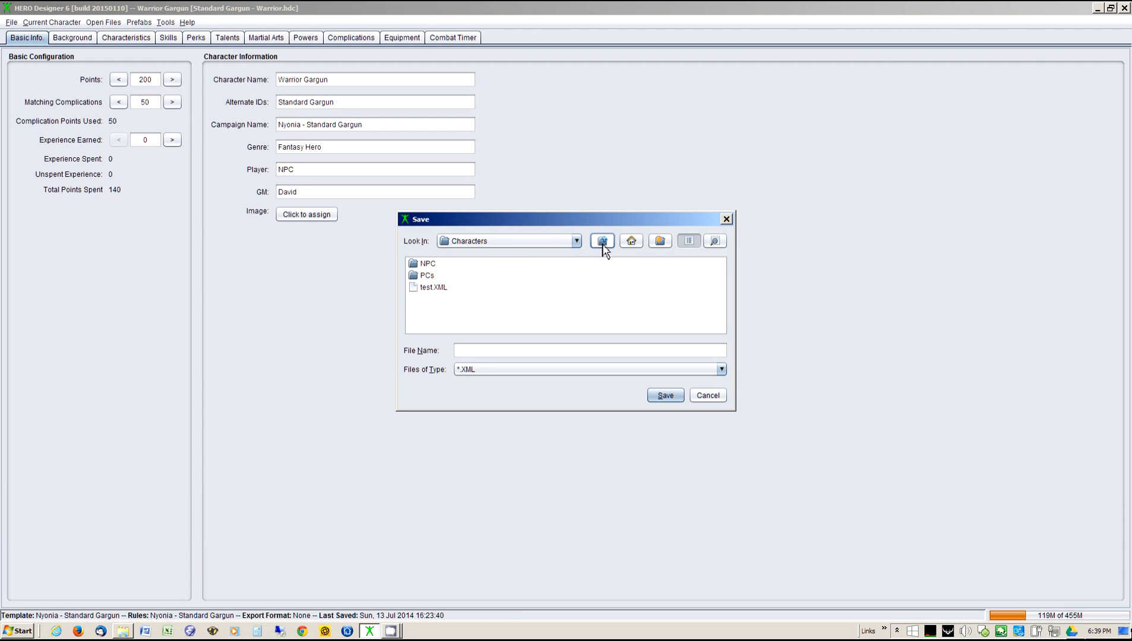
- Save the combat record over WarriorGargun-Test.XML in Nyonia > Bestiary > Gargun
left_click(602, 241)
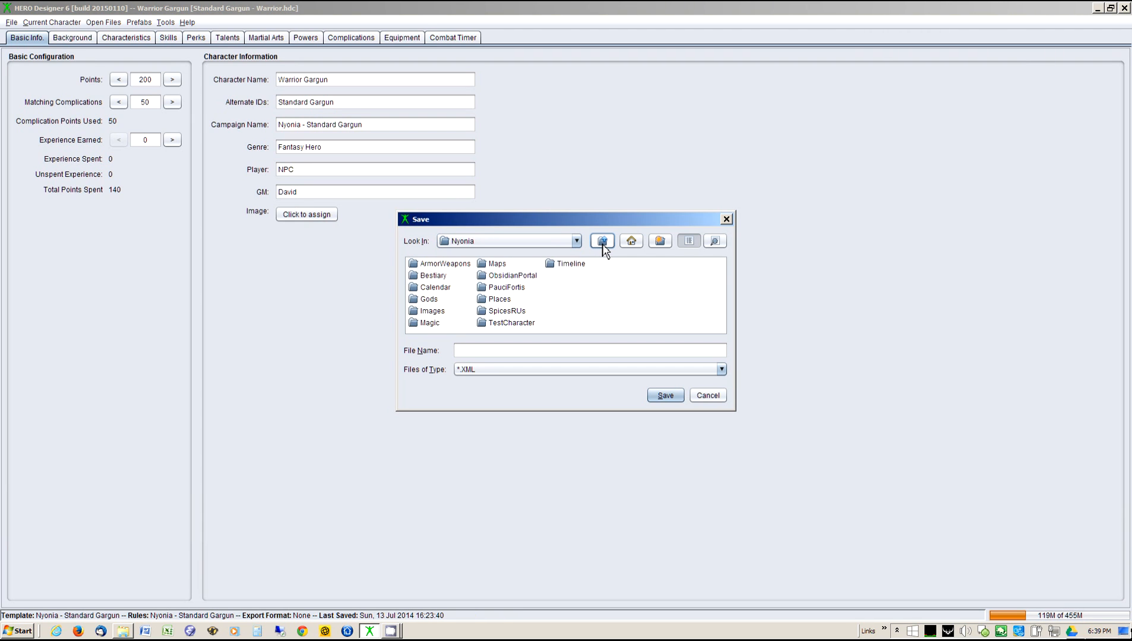
double_click(417, 275)
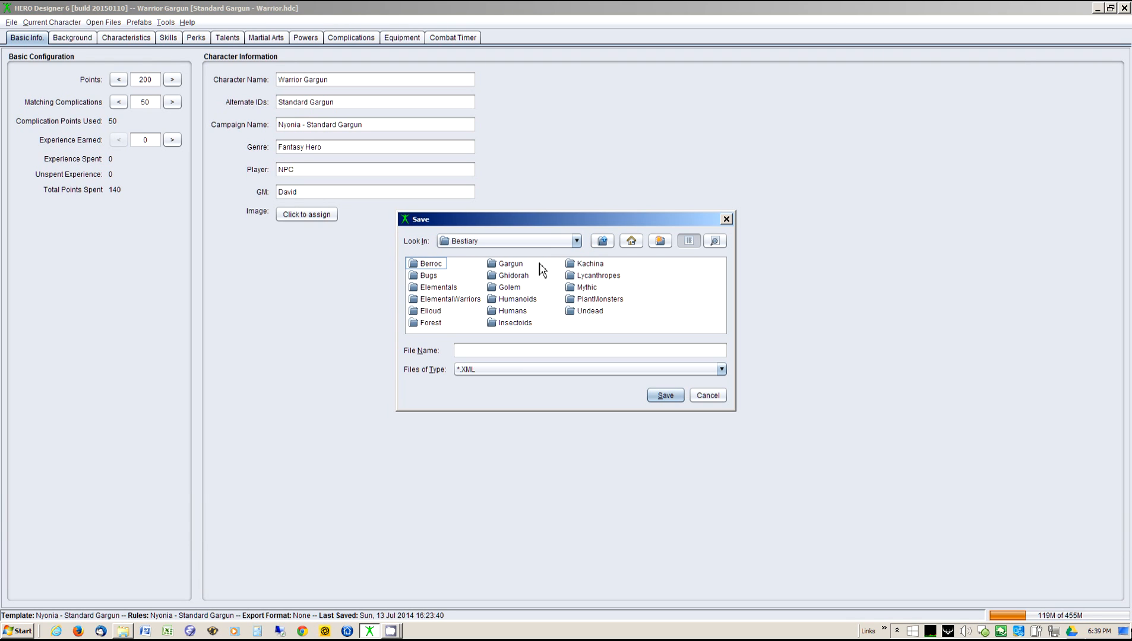
double_click(508, 263)
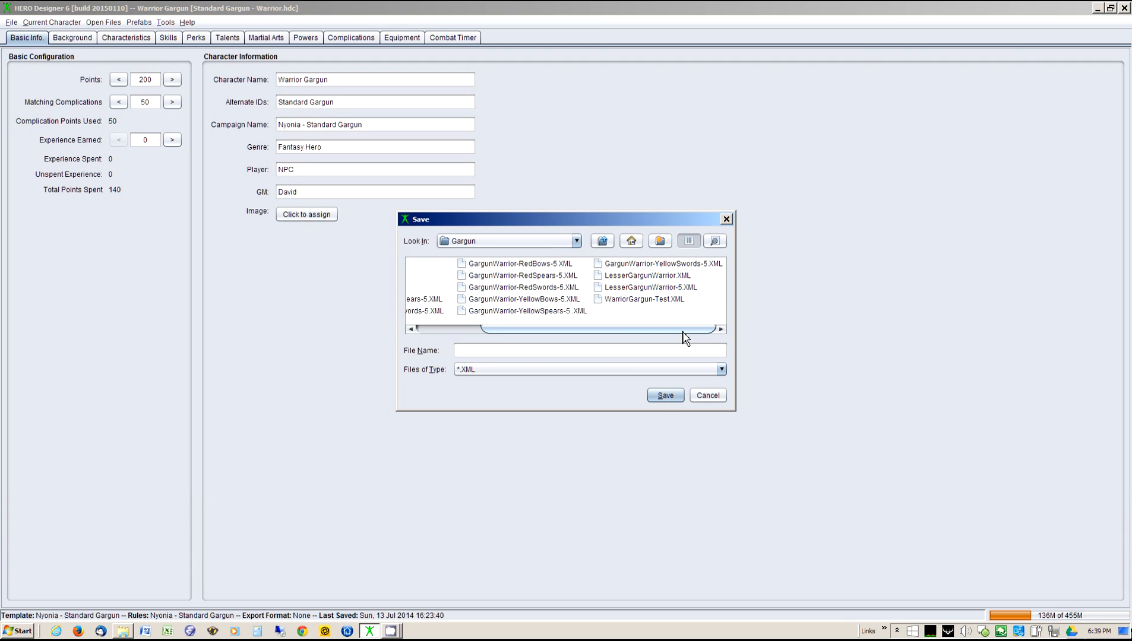
left_click(644, 299)
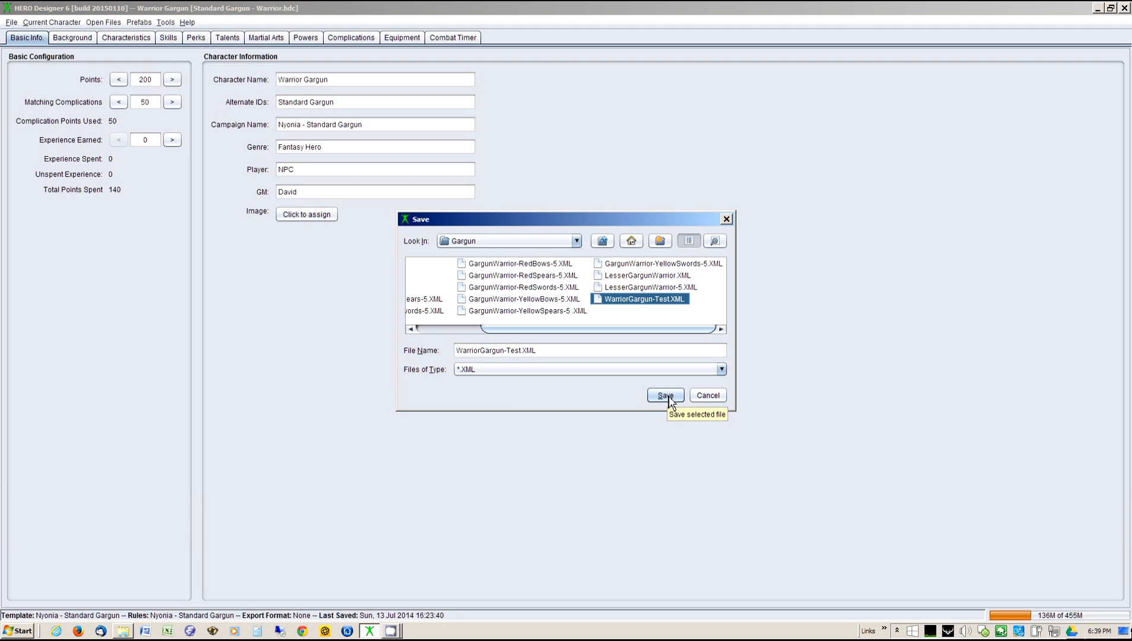
left_click(665, 395)
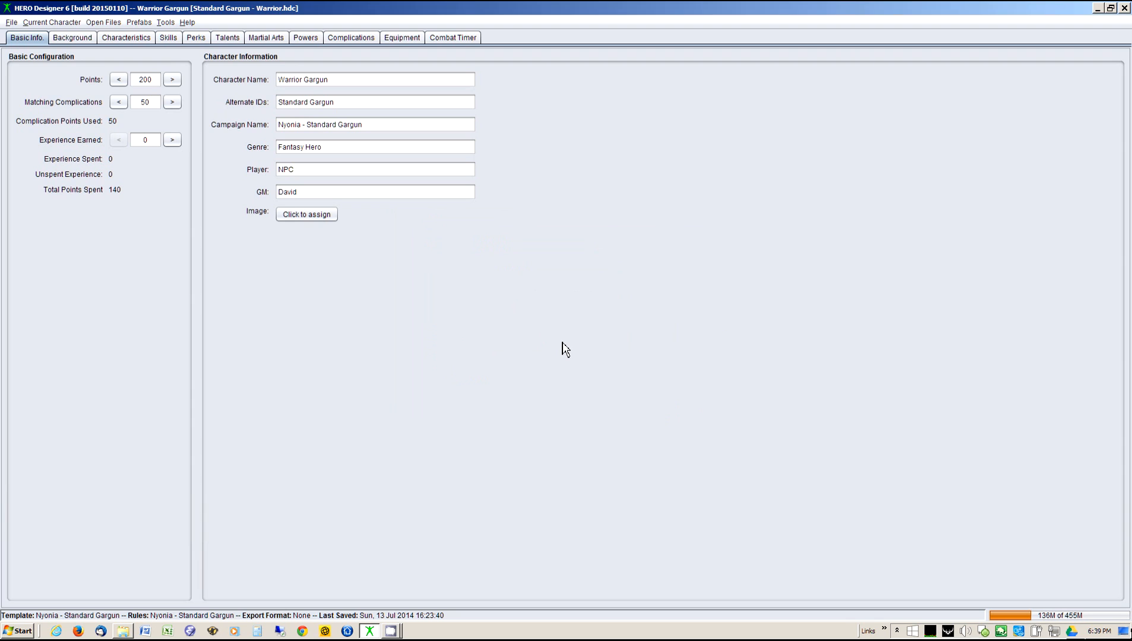
mouse_move(603, 353)
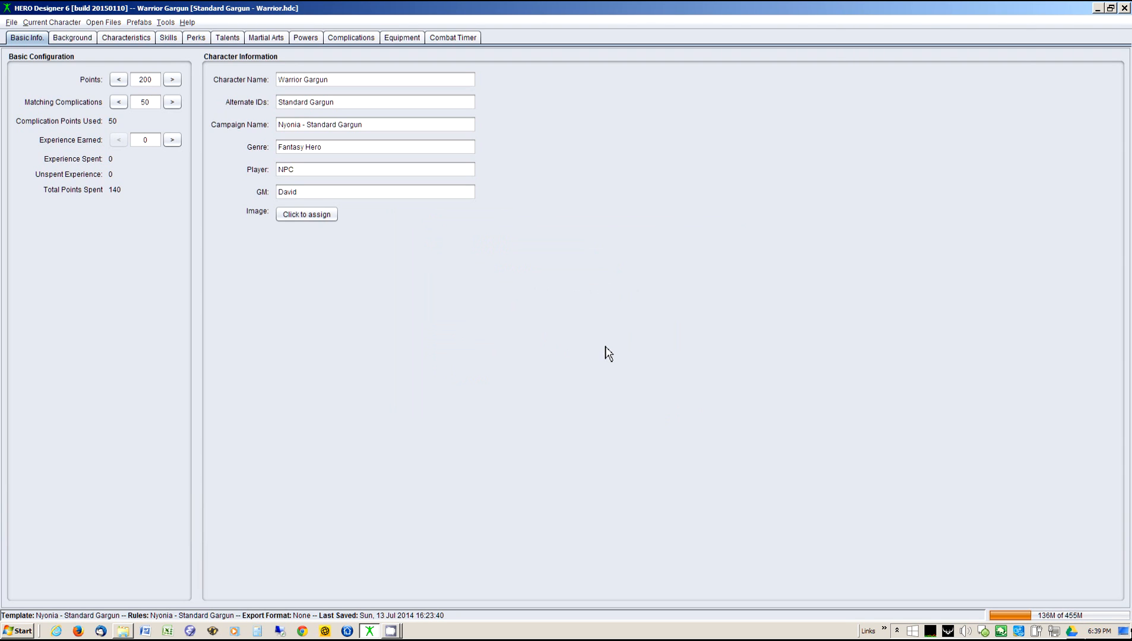